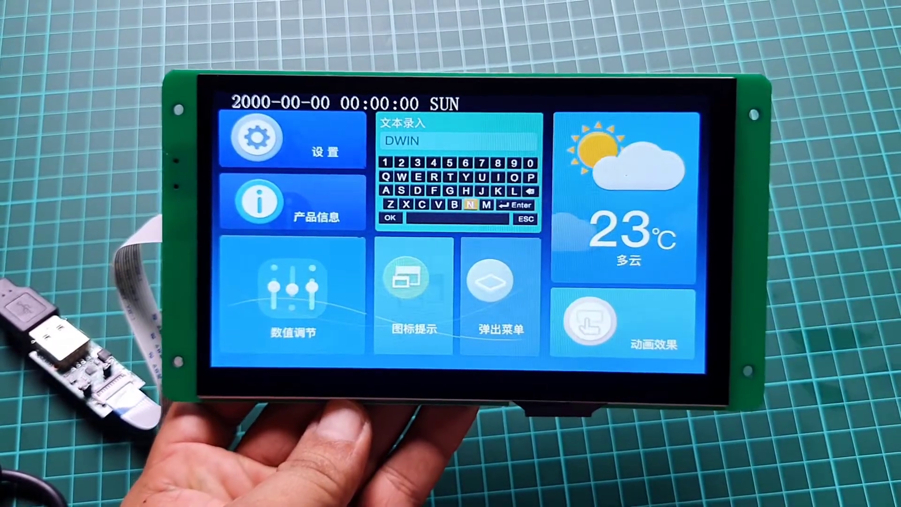
Close the Smart Home preview and return to the project folder in File Explorer
click(413, 293)
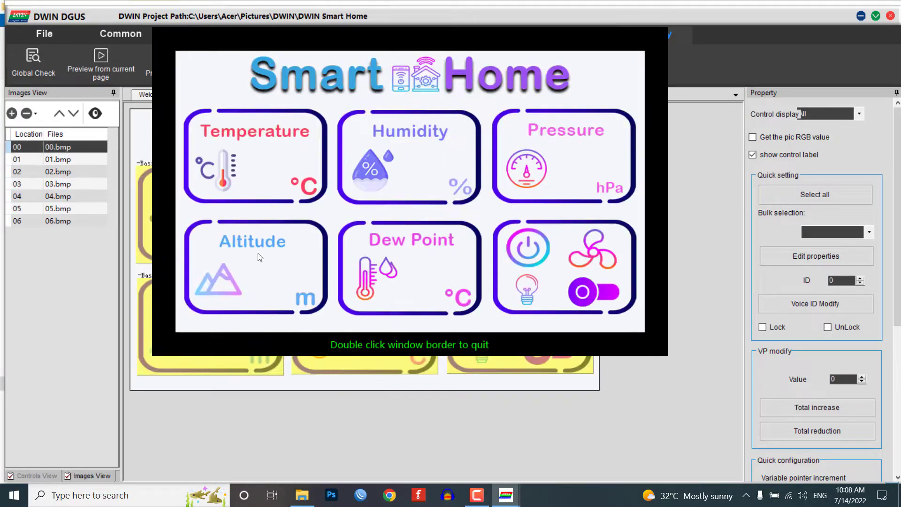
click(58, 220)
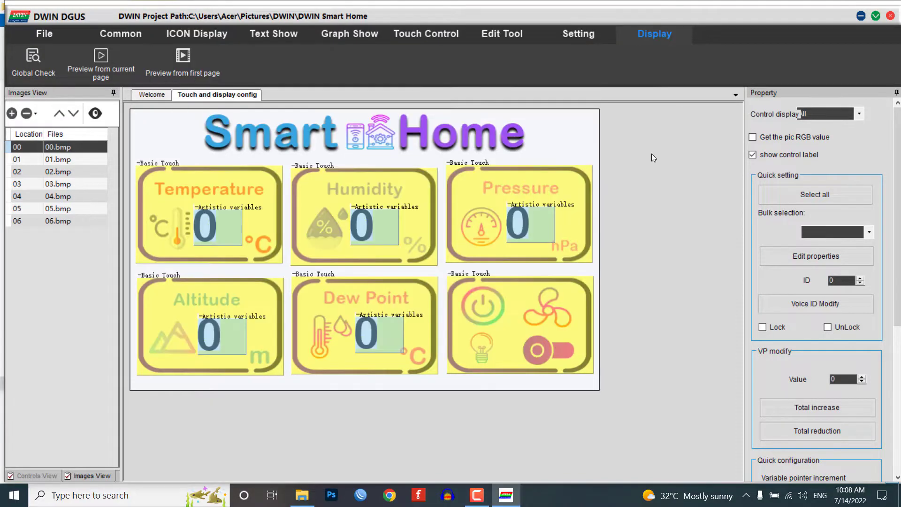
mouse_move(660, 188)
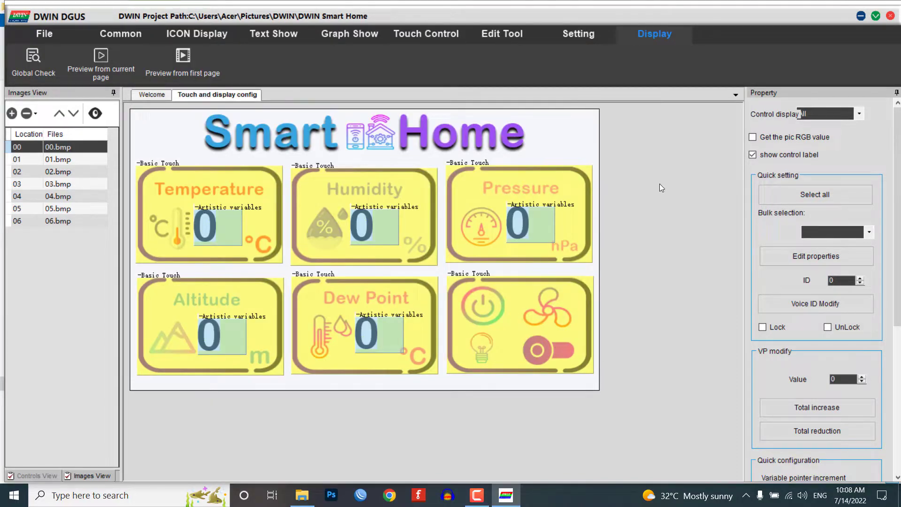
click(301, 495)
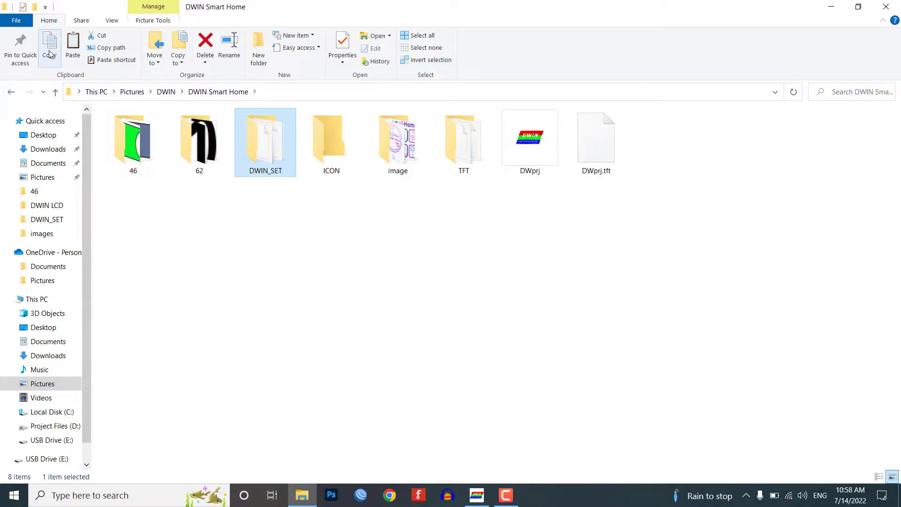
mouse_move(96, 434)
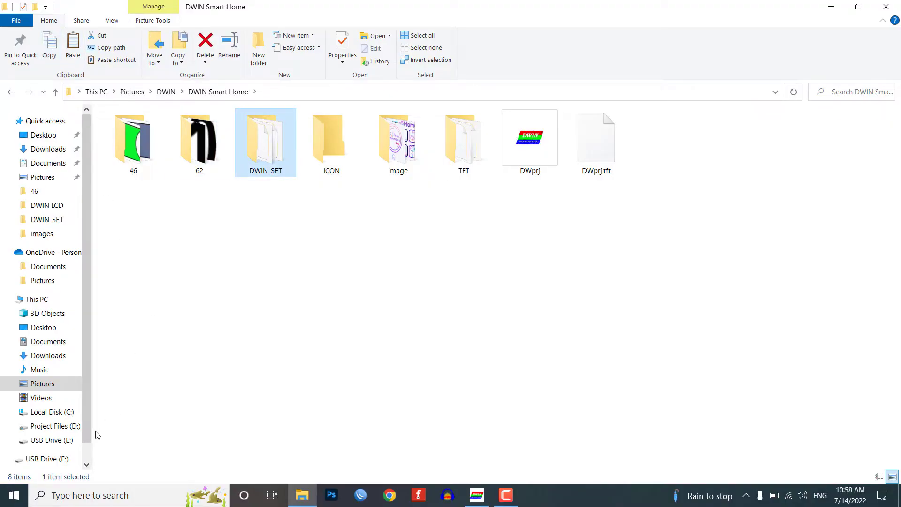